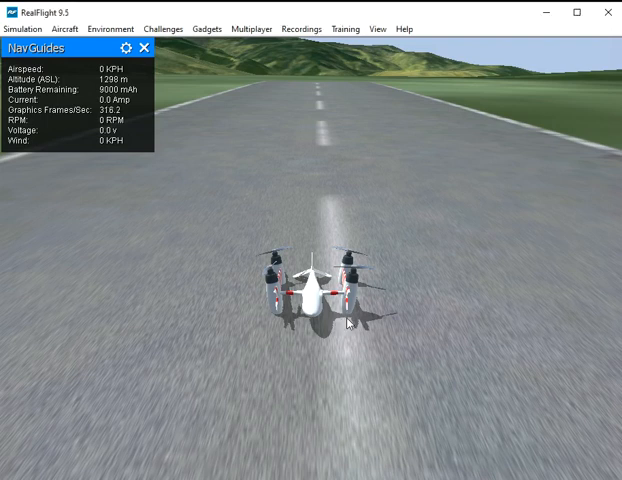
Switch the camera to Chase (F3) so it follows the hovering quadplane.
{"action": "left_click", "coordinate": [374, 28]}
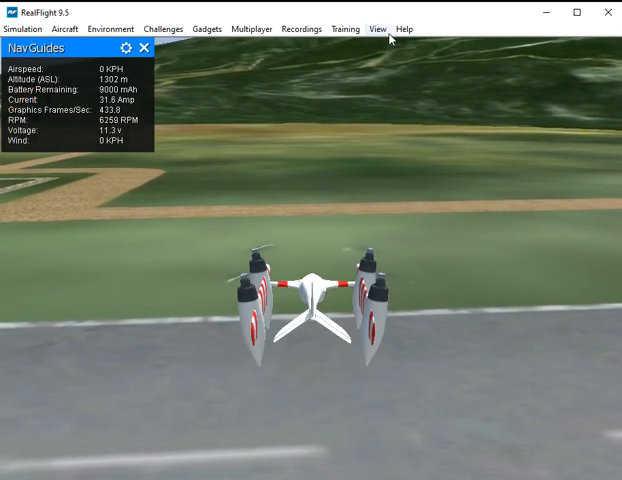
{"action": "left_click", "coordinate": [376, 28]}
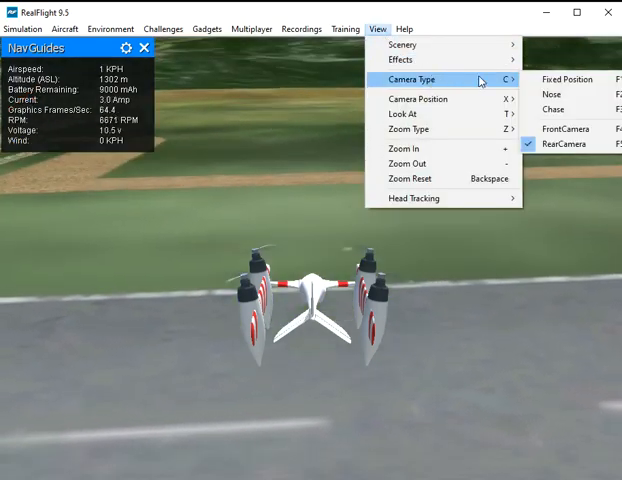
{"action": "left_click", "coordinate": [550, 110]}
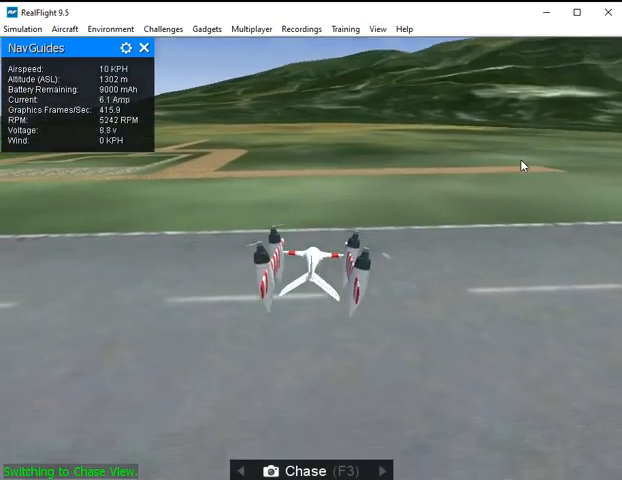